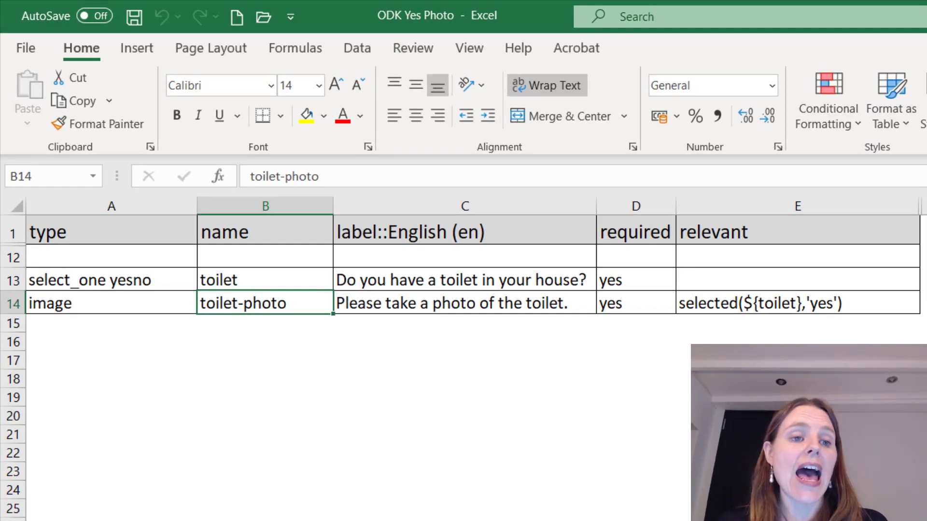
pyautogui.moveTo(162, 309)
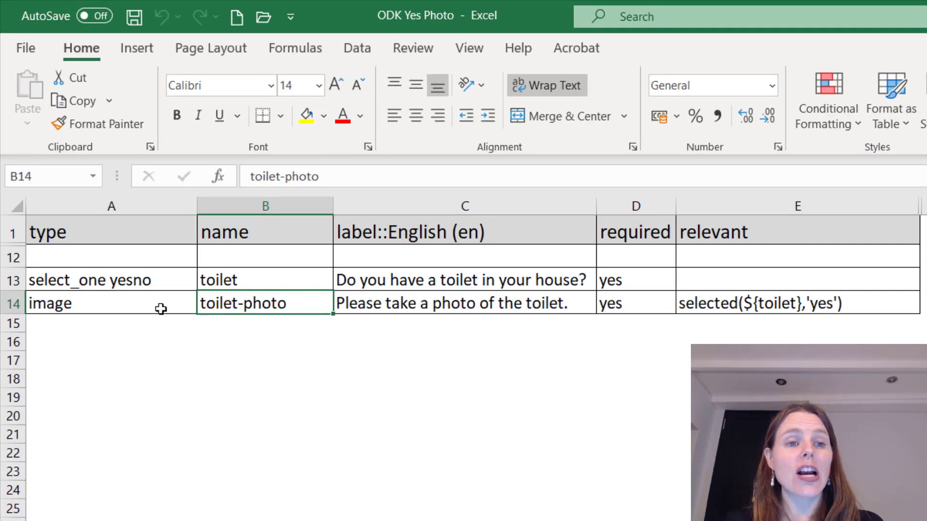
# Step: Review the toilet question's select_one yesno type and its yesno list on the choices sheet
pyautogui.click(111, 279)
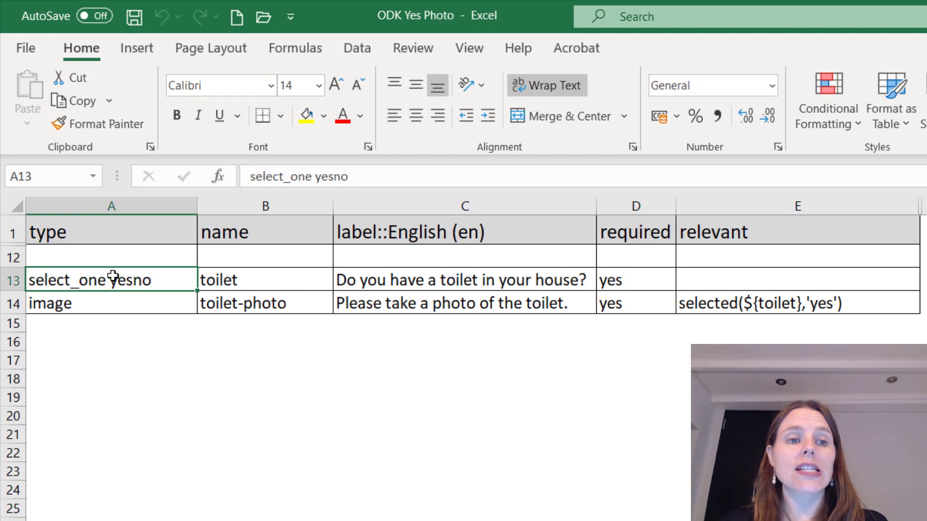
pyautogui.moveTo(107, 294)
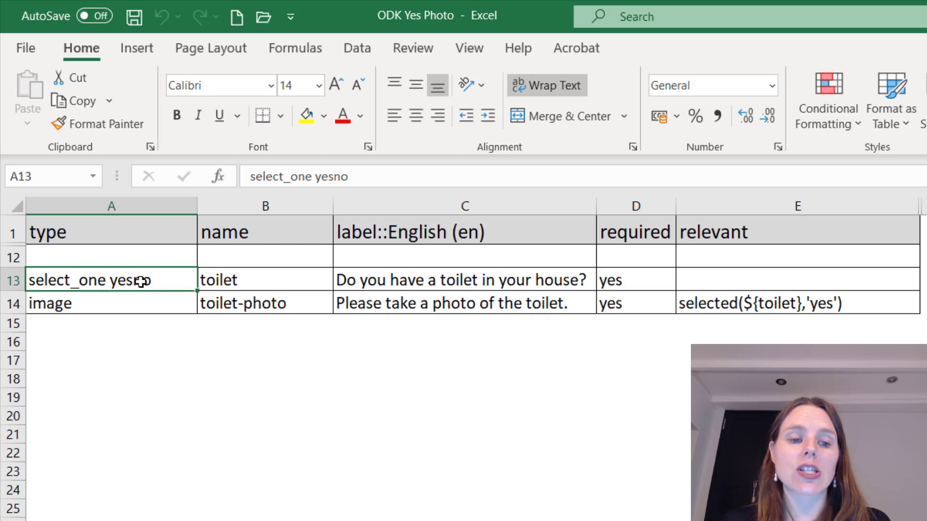
pyautogui.scroll(-3)
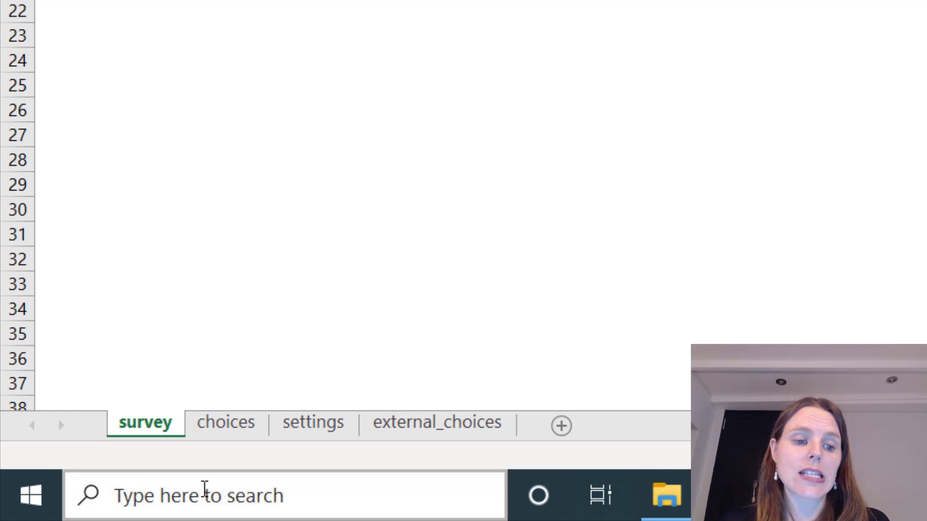
pyautogui.scroll(3)
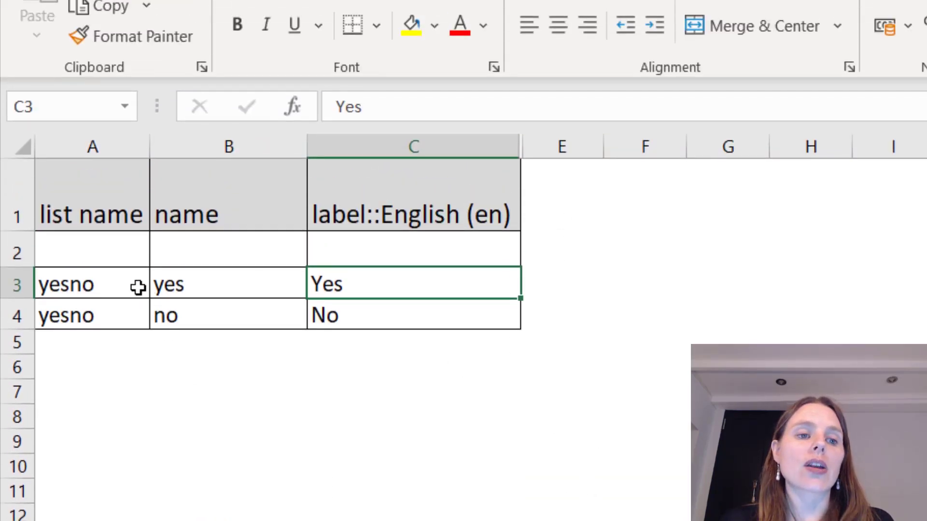
pyautogui.click(92, 315)
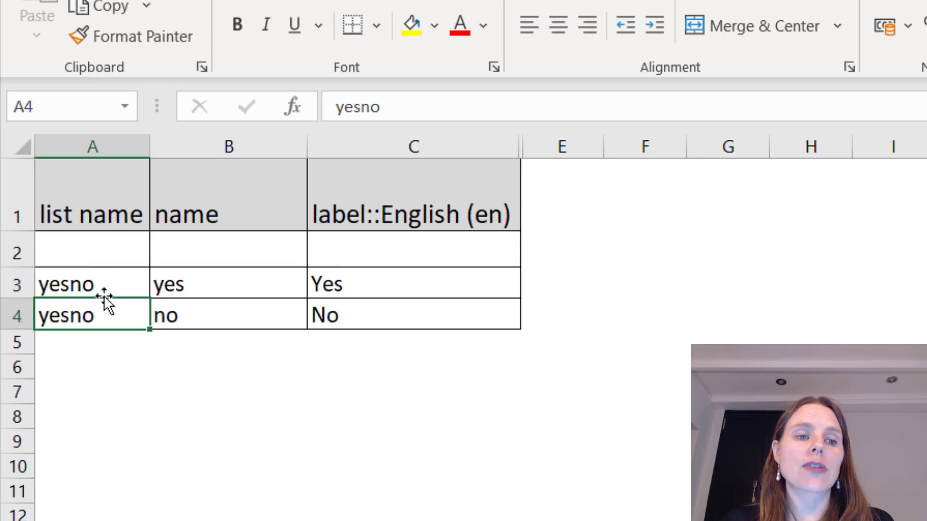
pyautogui.click(228, 283)
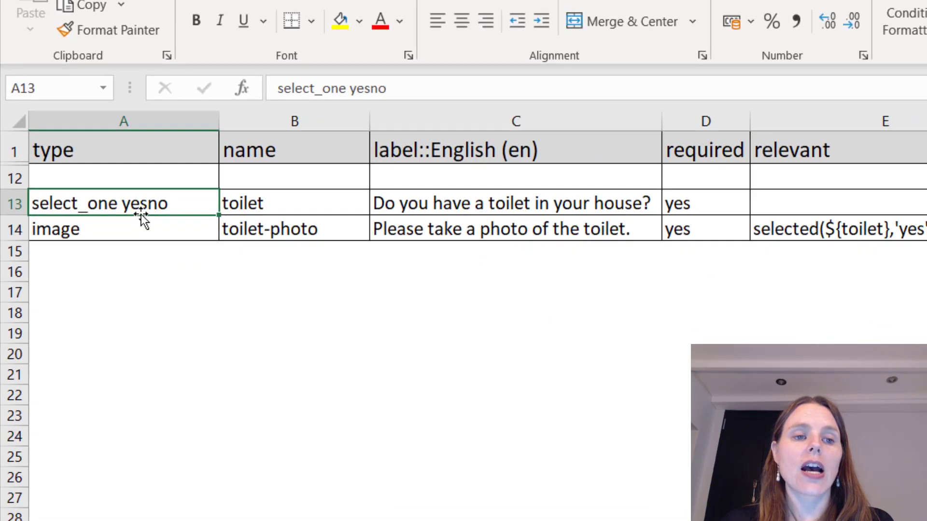
# Step: Review the toilet question's name, label text and required setting on the survey sheet
pyautogui.click(290, 201)
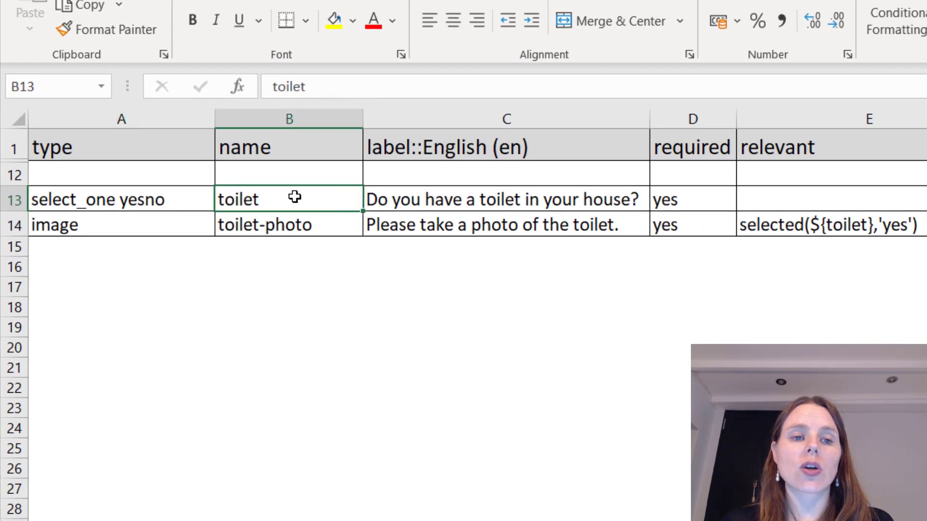
pyautogui.moveTo(470, 211)
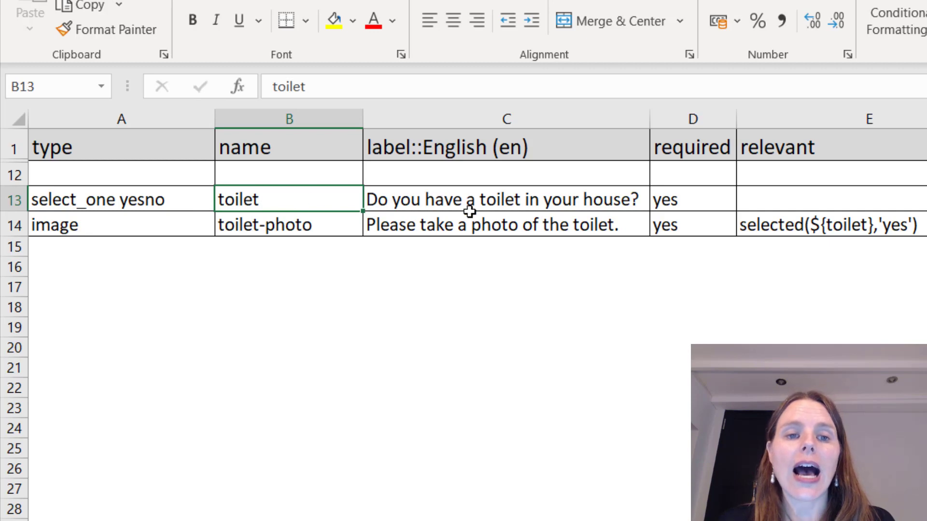
pyautogui.click(505, 199)
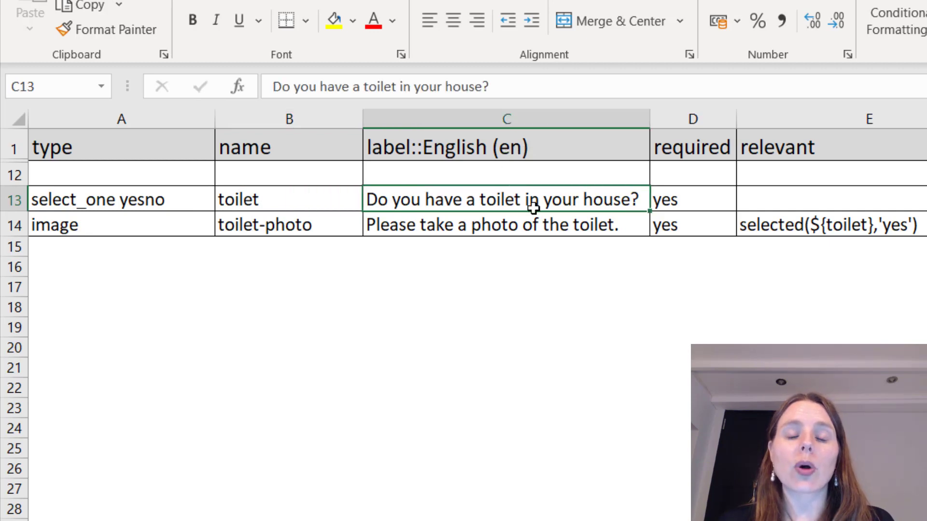
pyautogui.moveTo(559, 213)
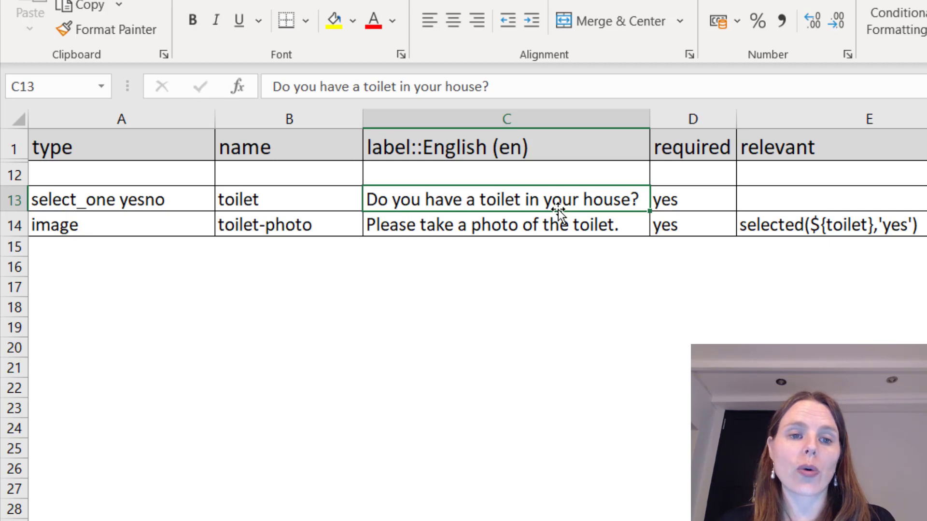
pyautogui.moveTo(728, 244)
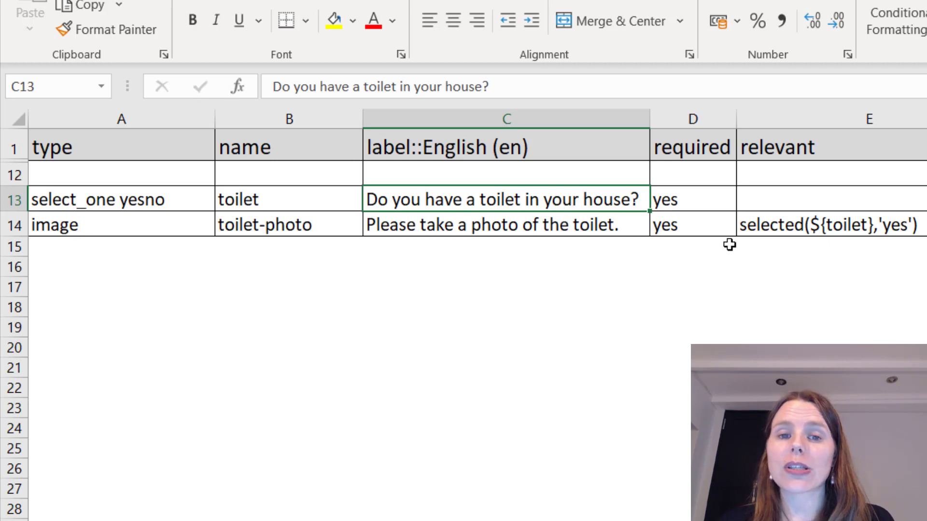
pyautogui.click(691, 199)
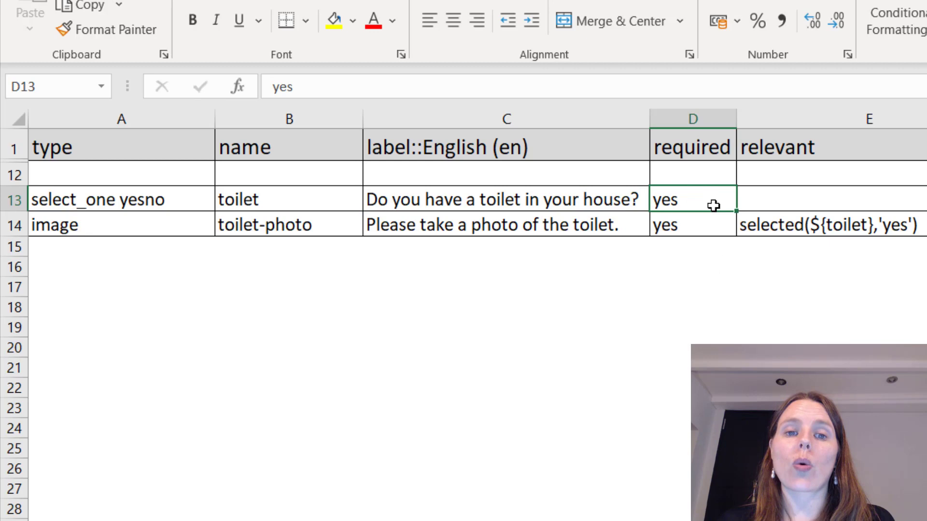
pyautogui.moveTo(697, 223)
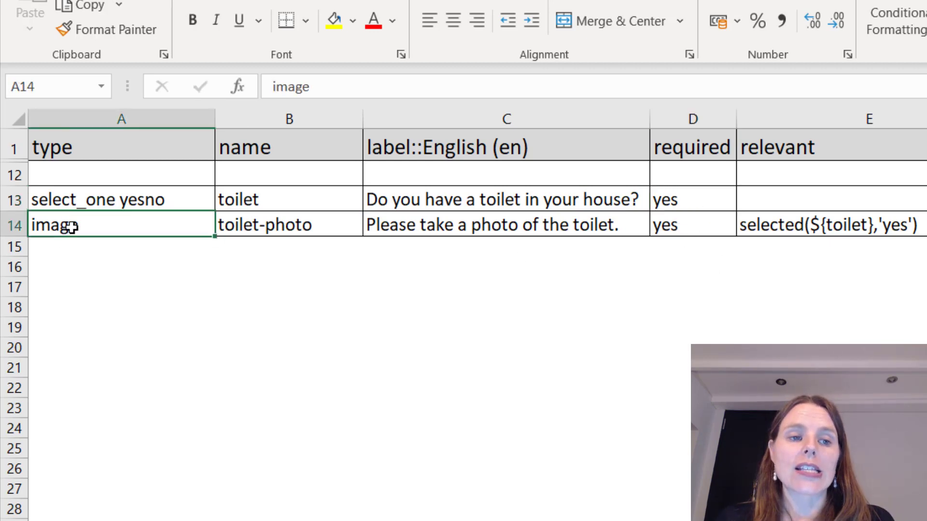
pyautogui.moveTo(435, 224)
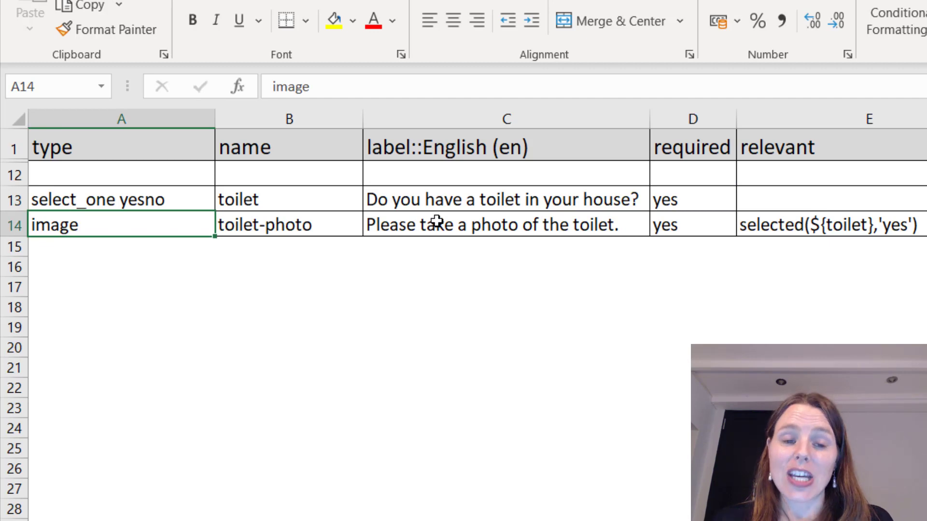
pyautogui.moveTo(652, 232)
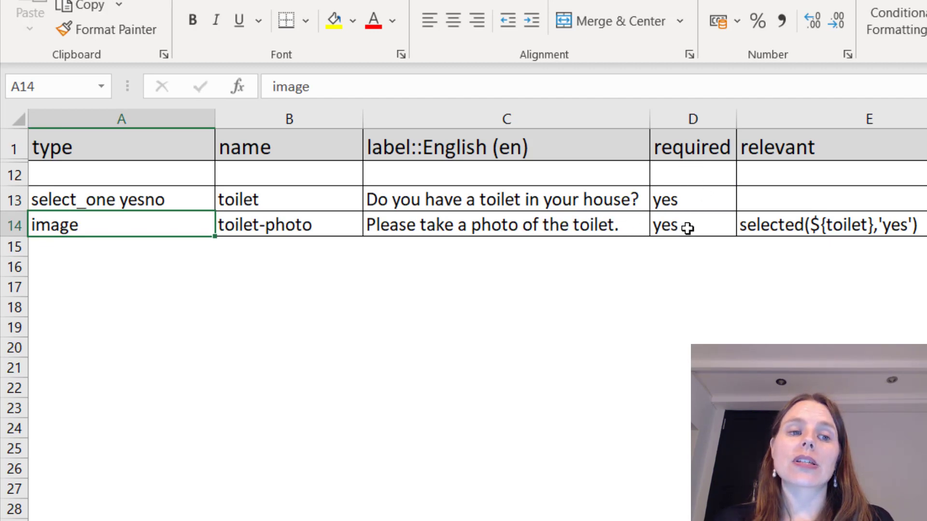
# Step: Give the image question the relevant condition selected(${toilet},'yes') in cell E14
pyautogui.click(828, 225)
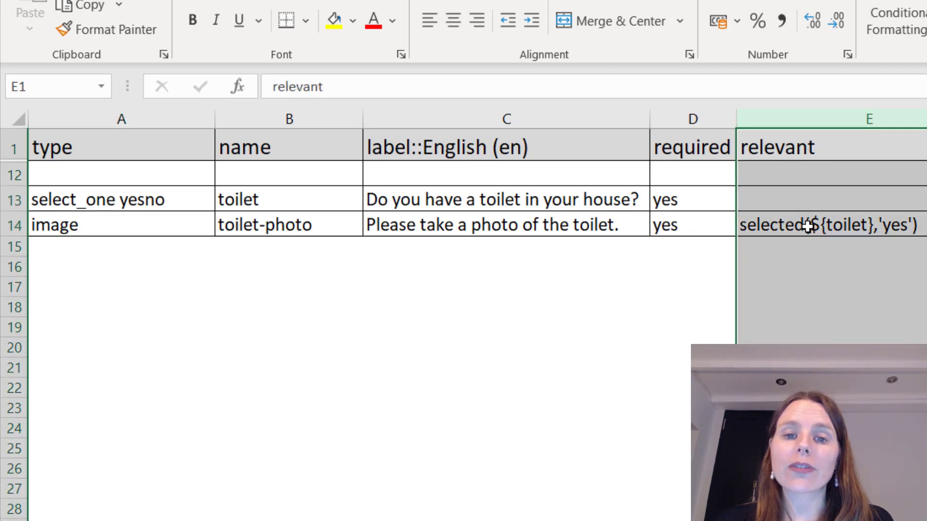
pyautogui.click(828, 225)
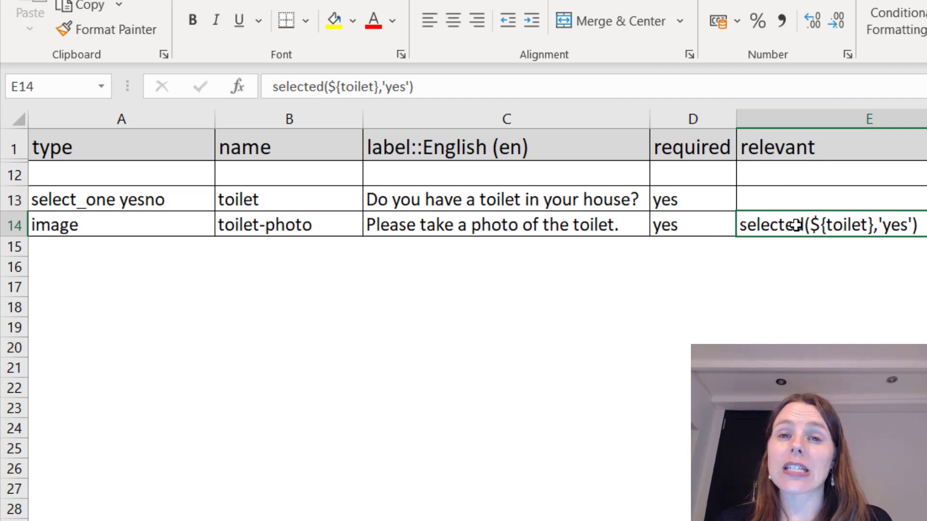
pyautogui.moveTo(813, 260)
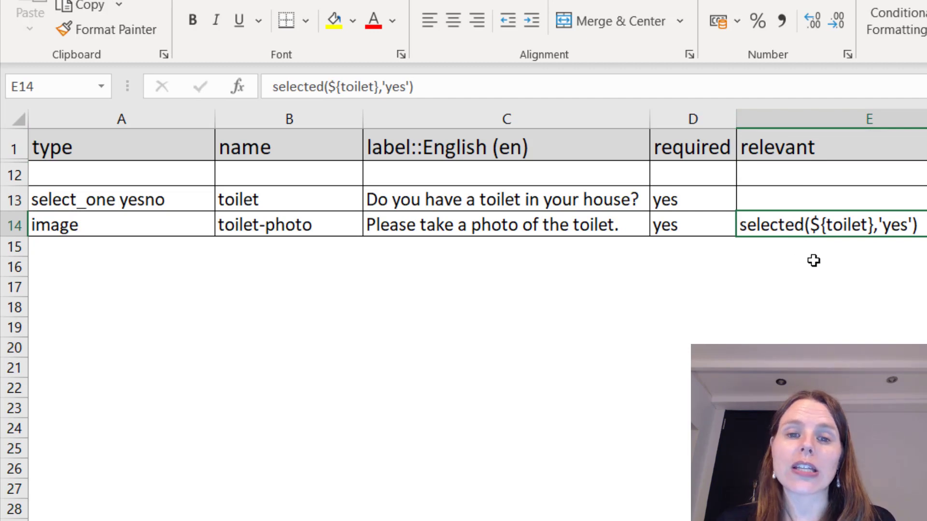
pyautogui.moveTo(815, 226)
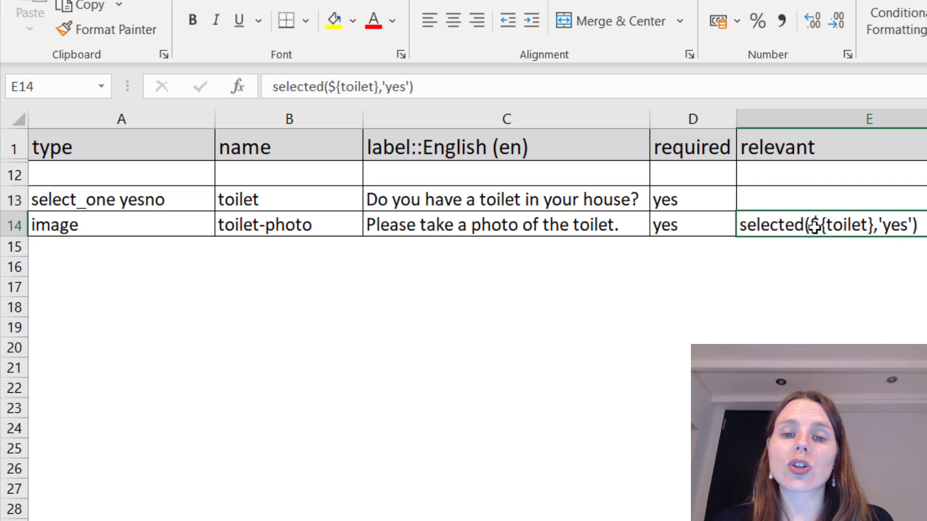
pyautogui.moveTo(822, 240)
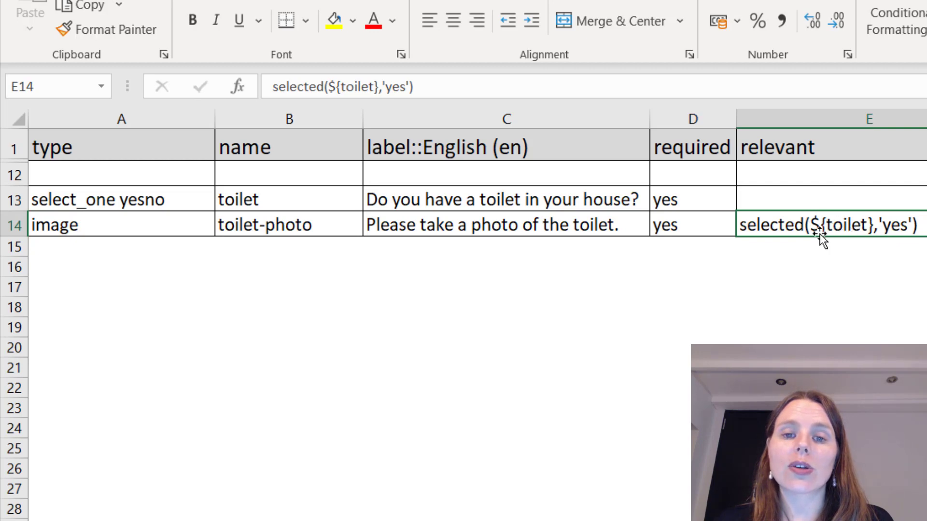
pyautogui.moveTo(241, 199)
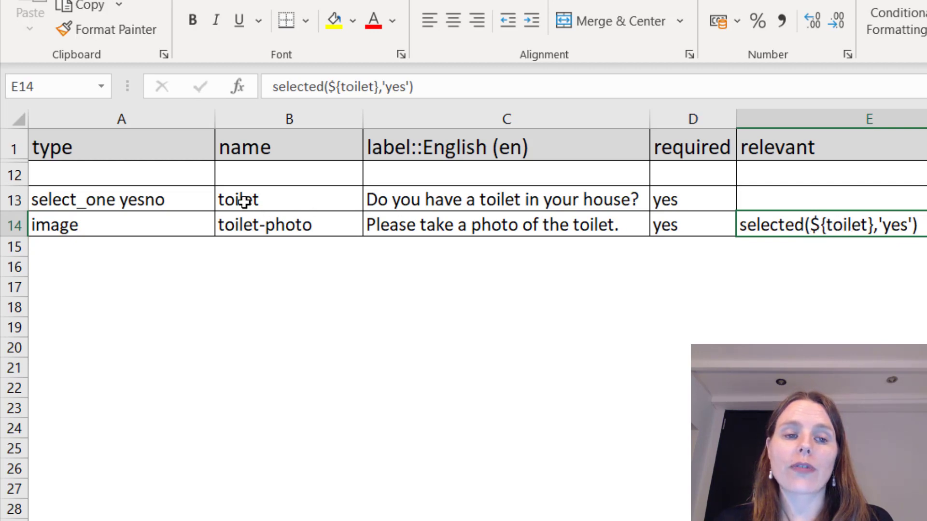
pyautogui.moveTo(645, 211)
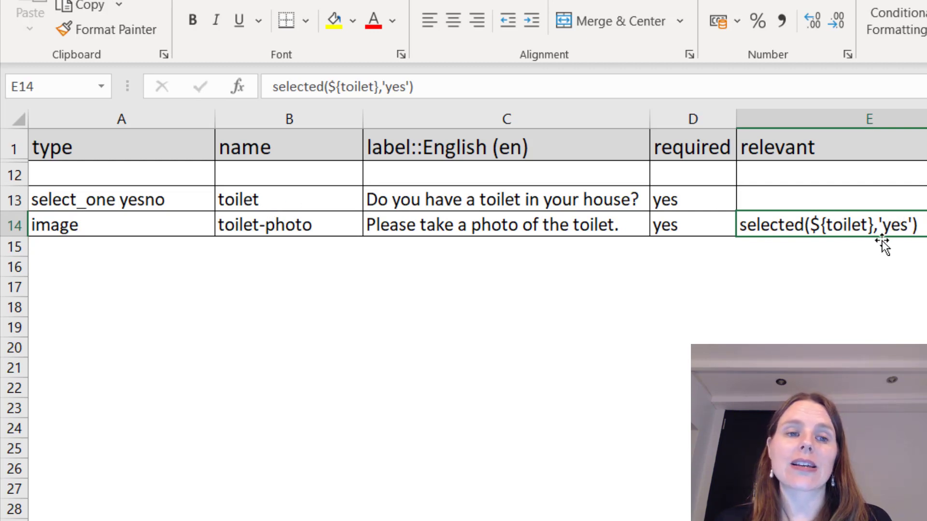
pyautogui.click(78, 225)
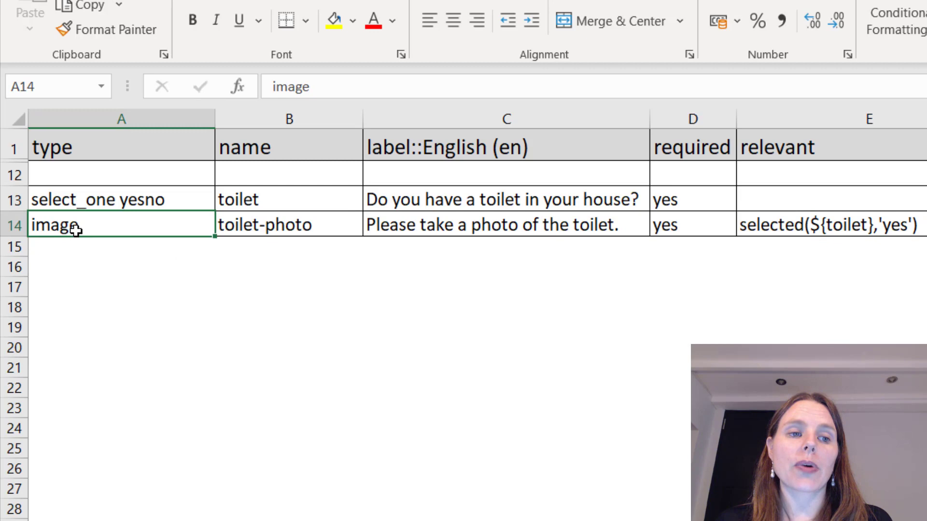
pyautogui.moveTo(476, 225)
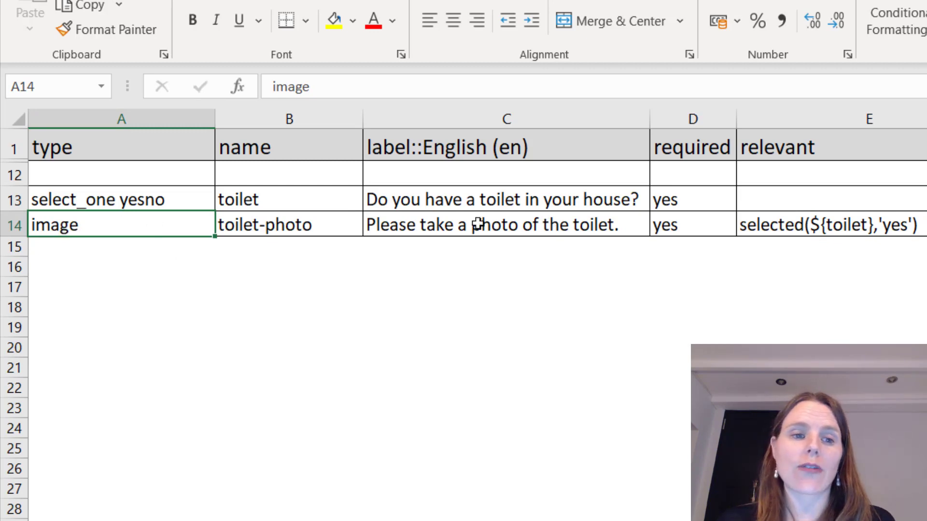
pyautogui.click(827, 224)
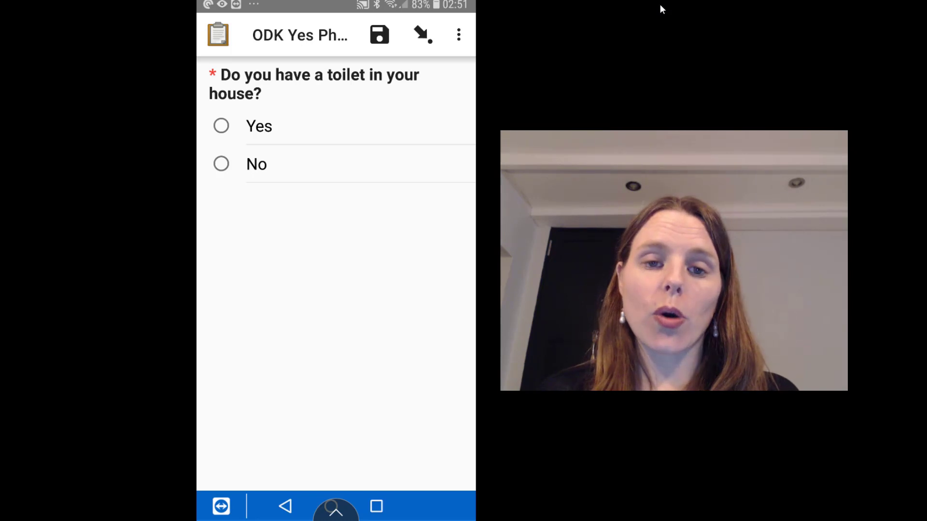
# Step: Answer yes to the toilet question, photograph the toilet and accept the picture
pyautogui.click(221, 125)
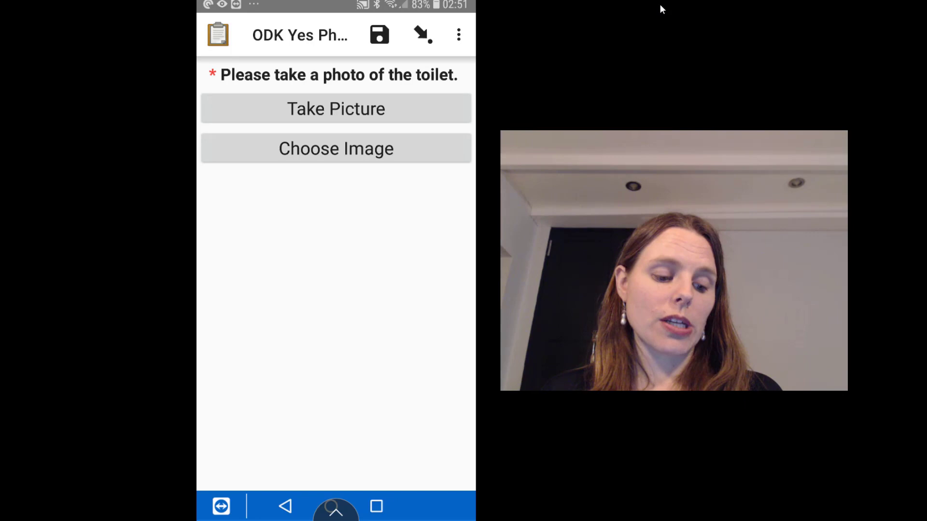
pyautogui.click(336, 108)
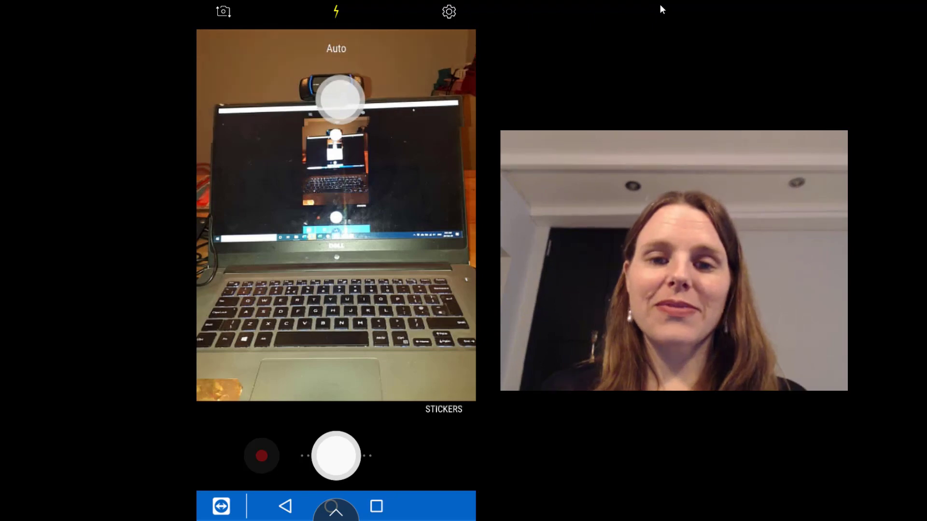
pyautogui.click(335, 455)
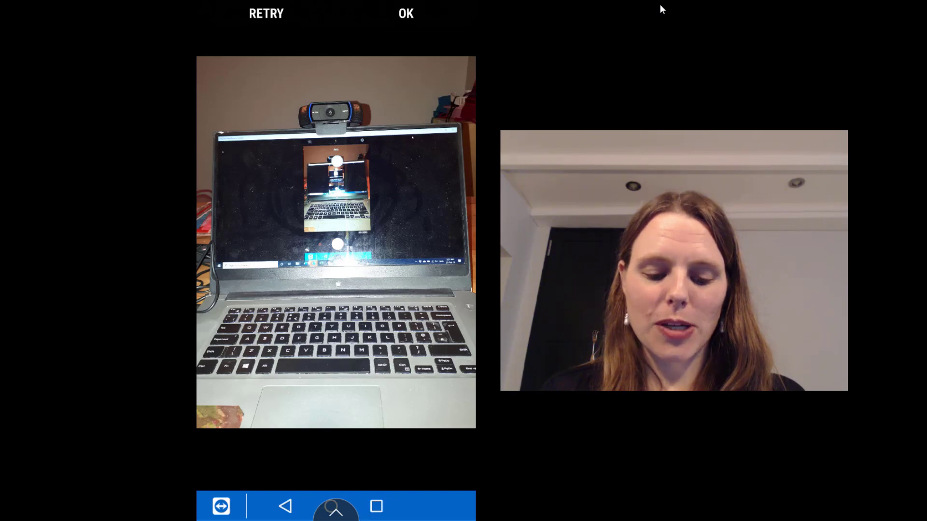
pyautogui.click(406, 13)
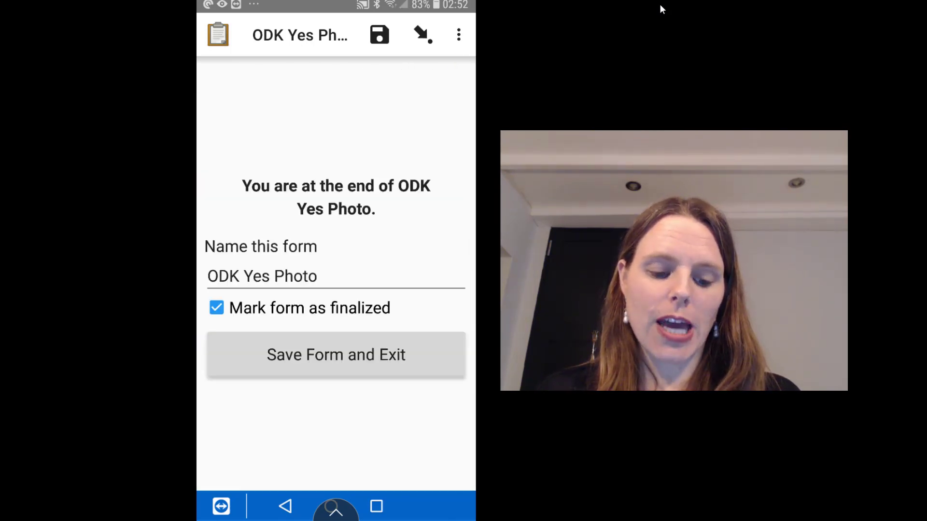
# Step: Save the finalized entry and start a new blank ODK Yes Photo form
pyautogui.click(336, 354)
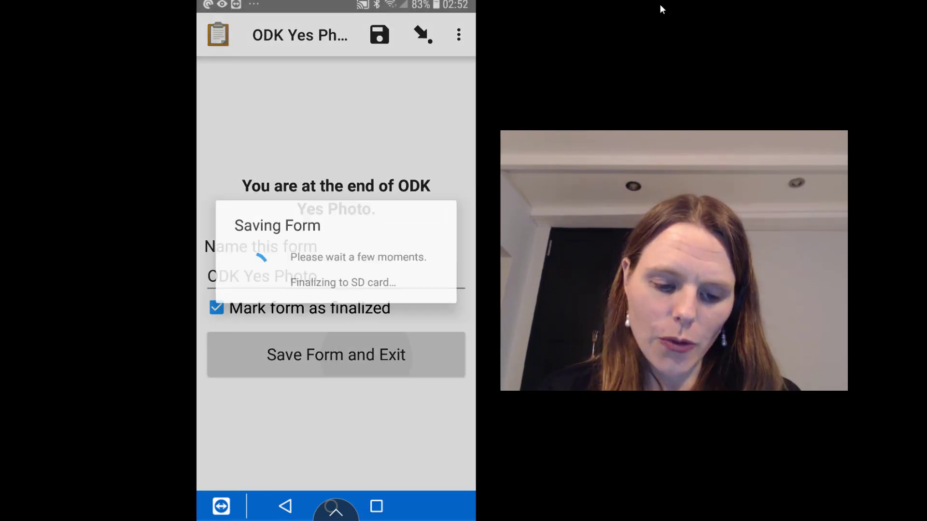
pyautogui.click(335, 354)
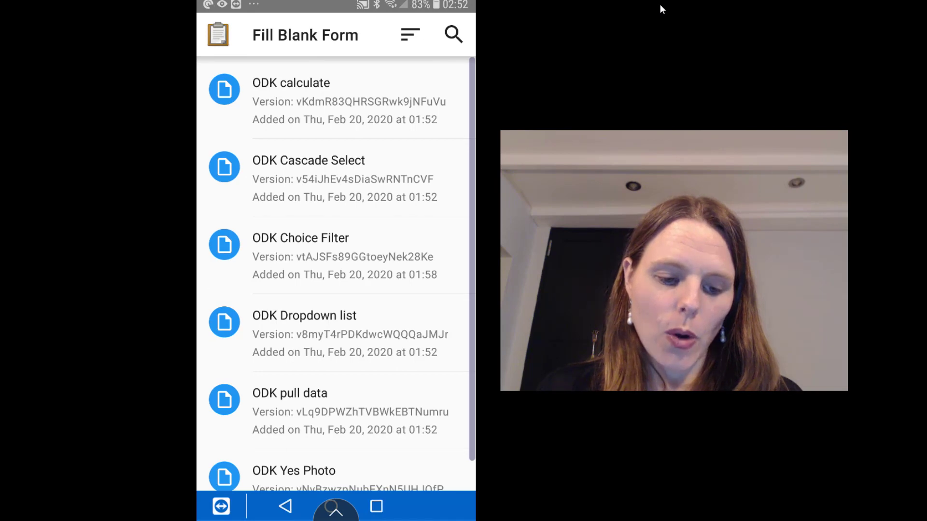
pyautogui.click(291, 100)
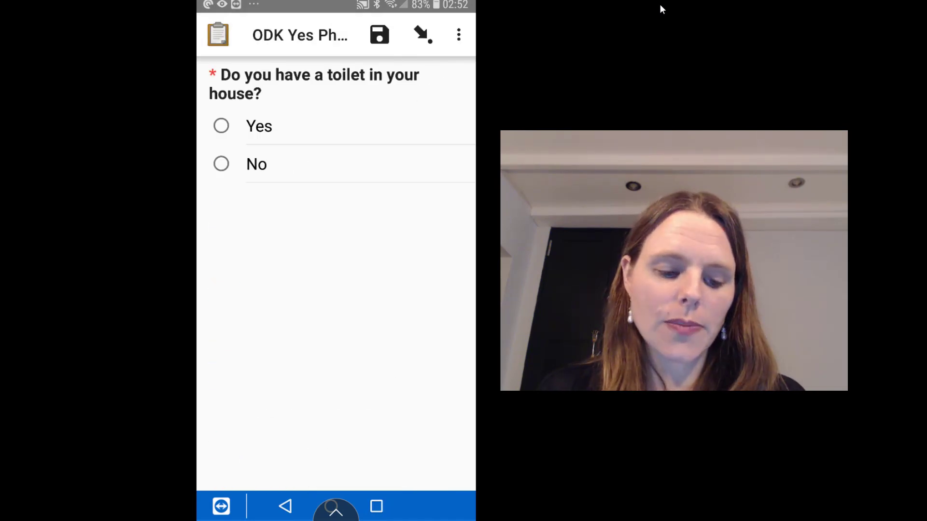
# Step: Answer the toilet question, save the second entry and return to the main menu
pyautogui.click(221, 164)
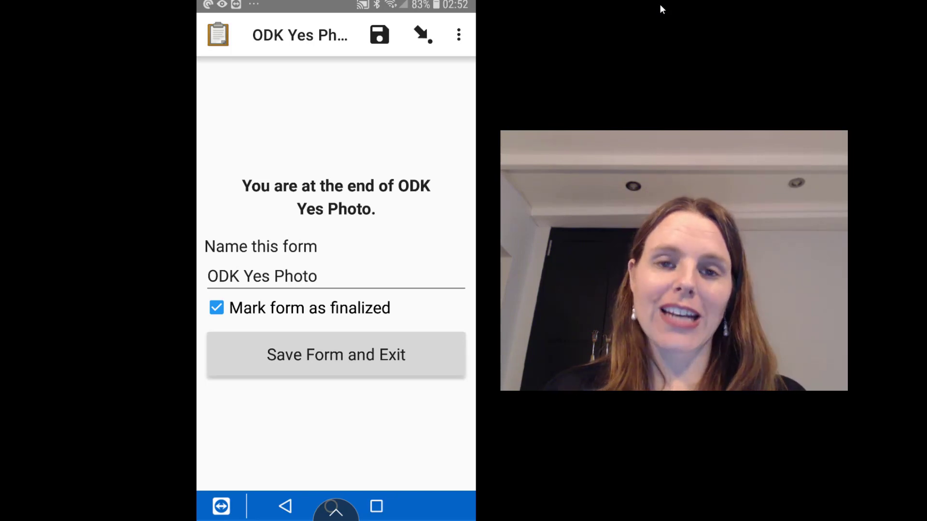
pyautogui.click(335, 354)
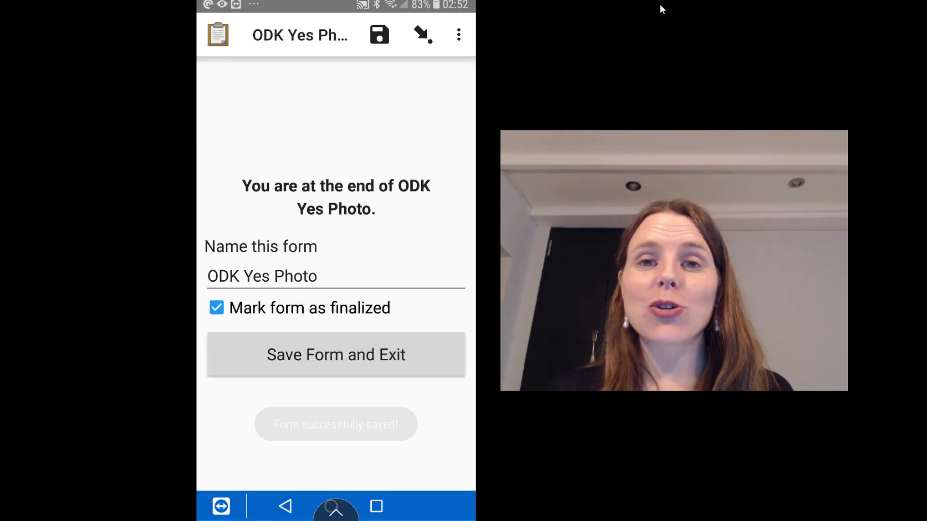
pyautogui.click(335, 354)
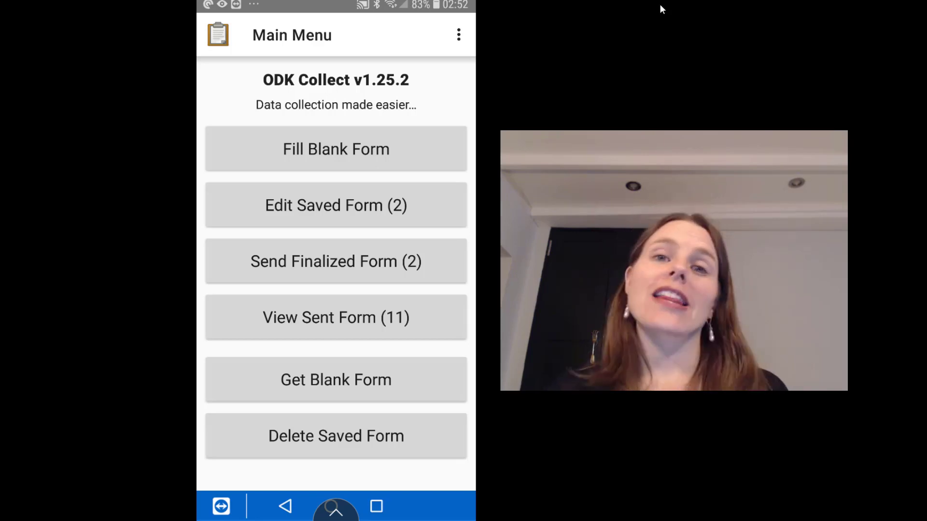